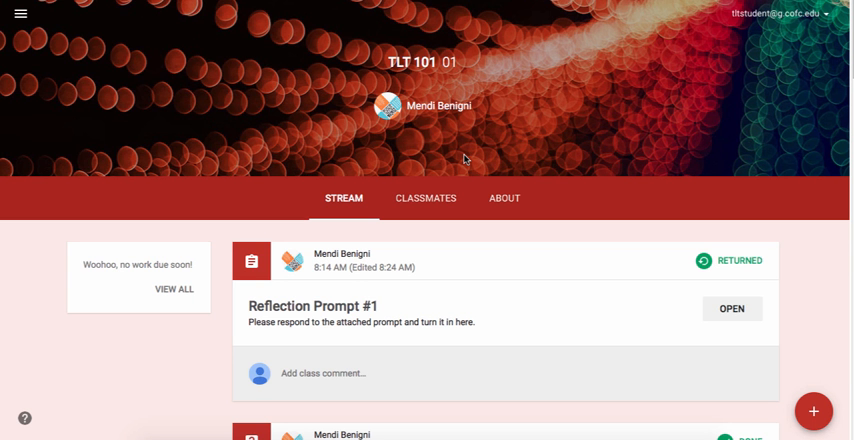
mouse_move(350, 203)
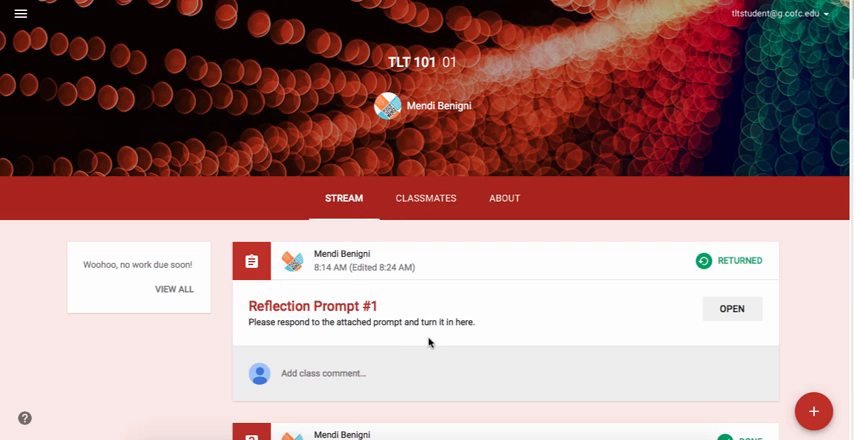
Scroll the TLT 101 Stream and open the returned Reflection Prompt #1 assignment
scroll("down", 3)
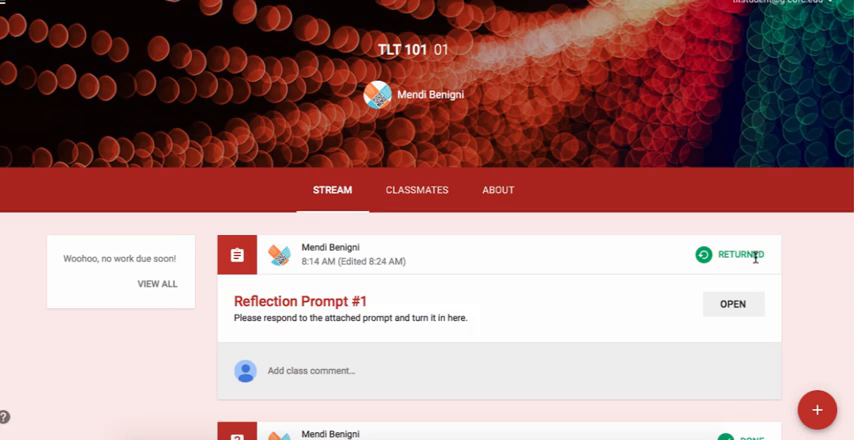
scroll("down", 3)
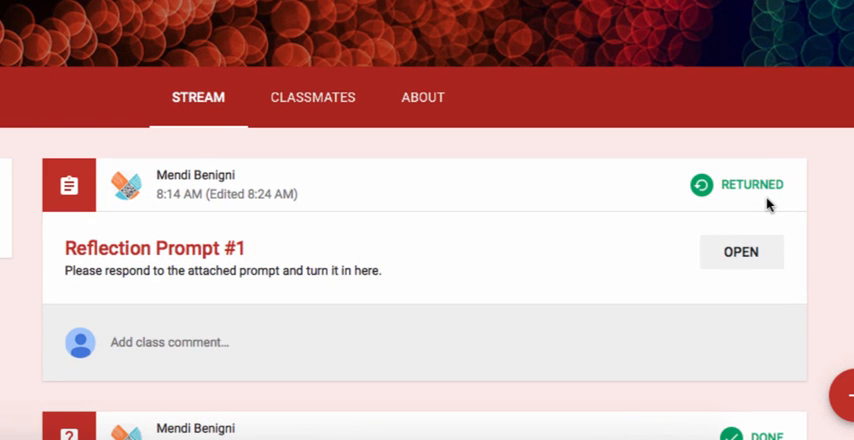
mouse_move(728, 206)
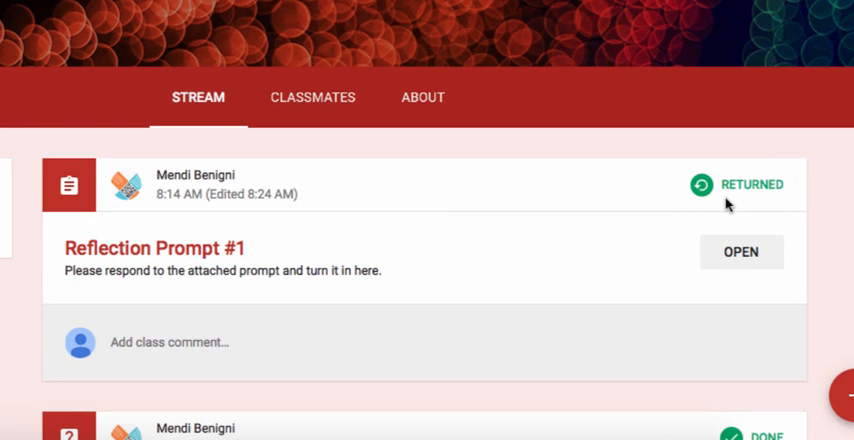
mouse_move(730, 193)
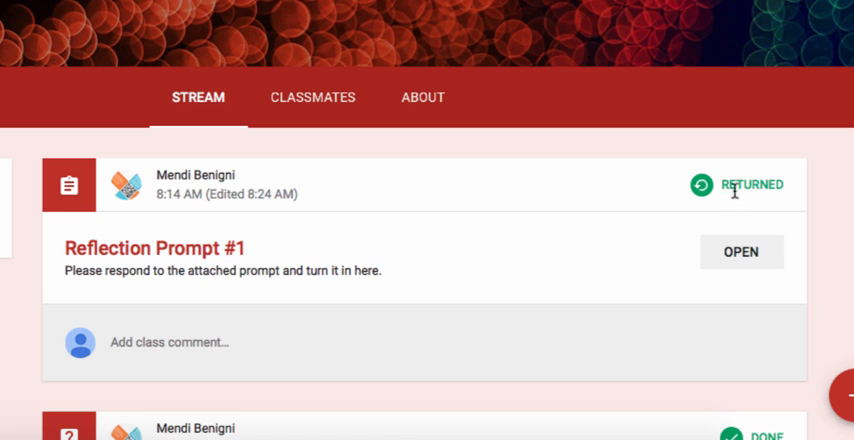
mouse_move(742, 252)
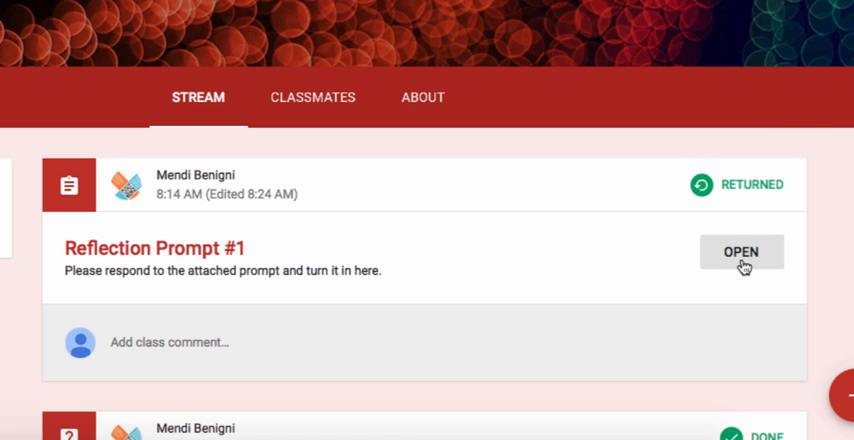
left_click(741, 252)
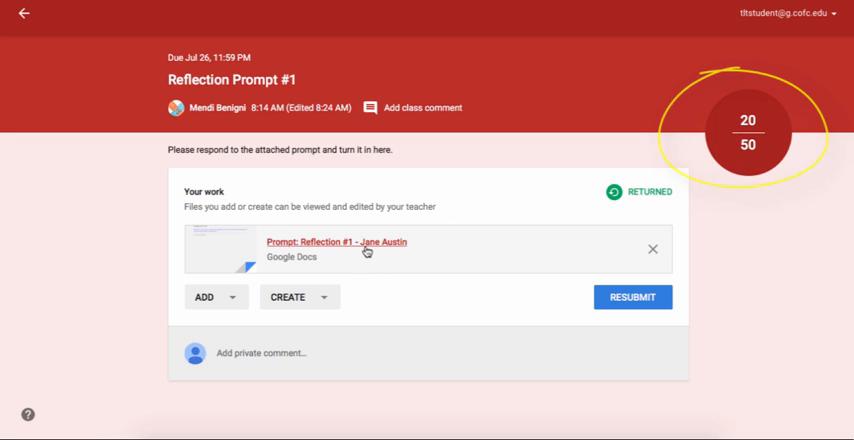
Open the attached Reflection #1 Google Doc in a new tab
right_click(337, 247)
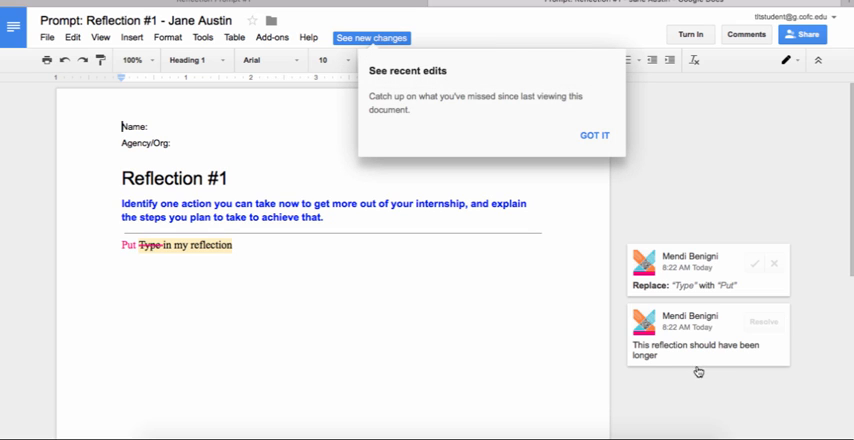
Read the professor's suggestion and length comment, then return to the Classroom tab
left_click(594, 135)
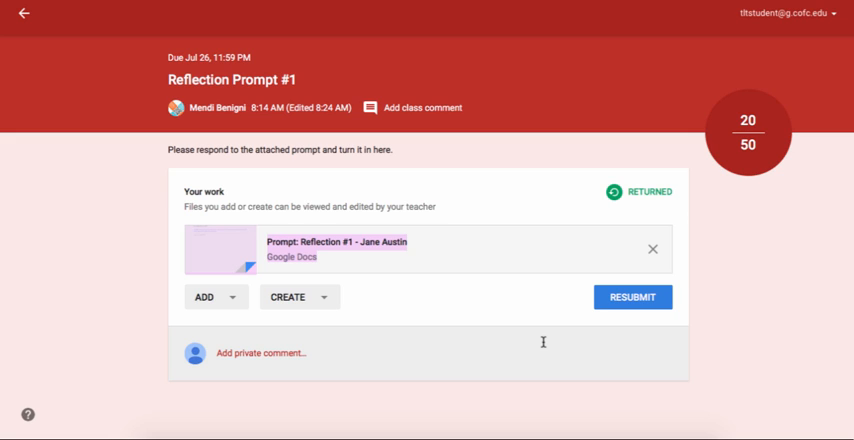
mouse_move(290, 375)
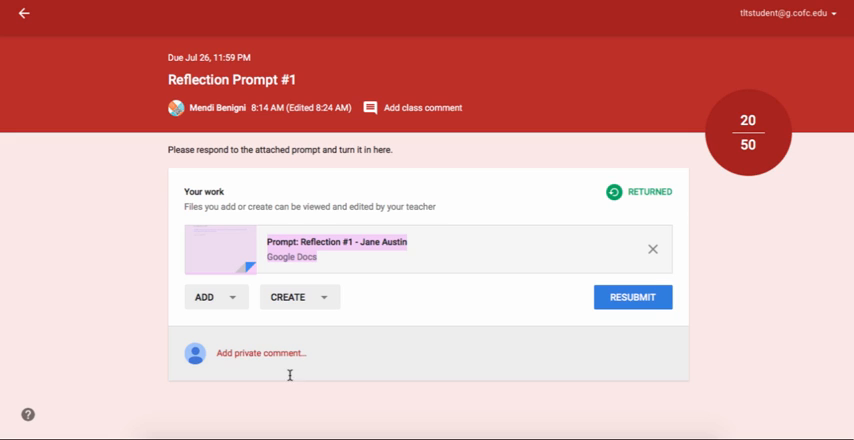
Post the private comment "I don't think I understand what reflection means"
left_click(262, 352)
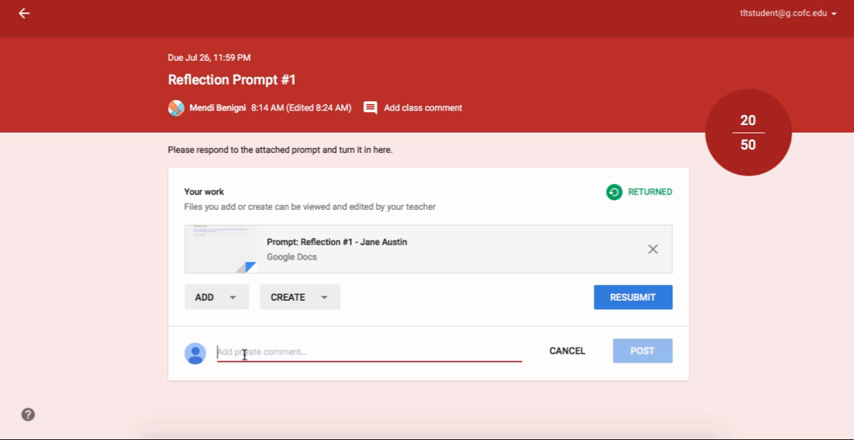
type("I don't think I understand what reflection means")
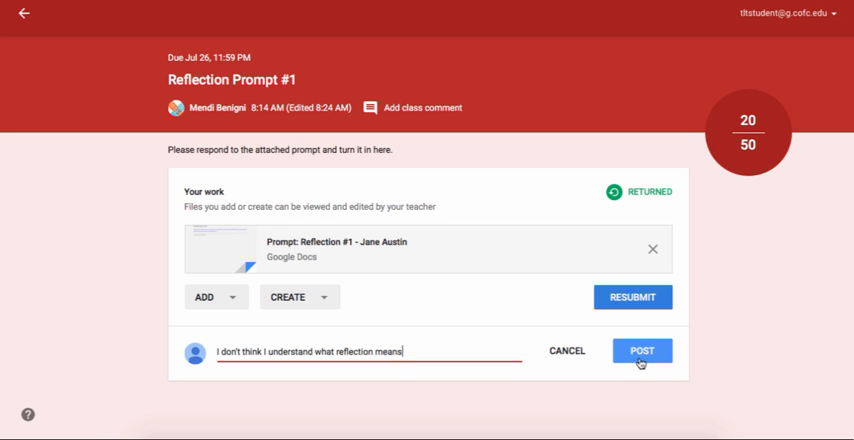
left_click(642, 350)
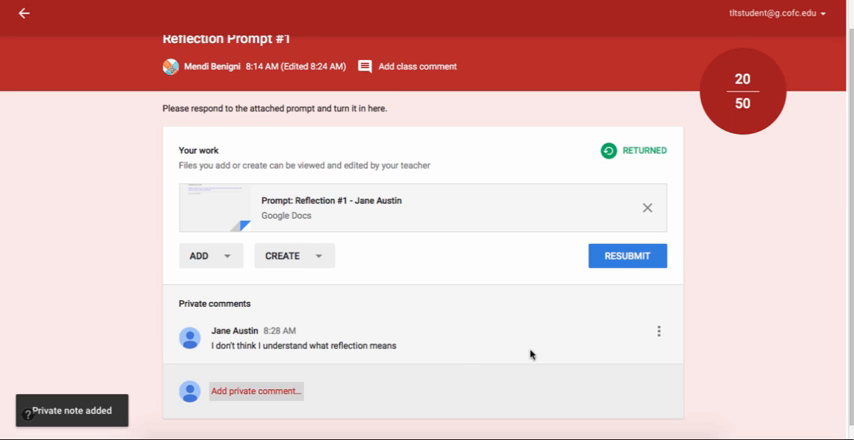
mouse_move(459, 373)
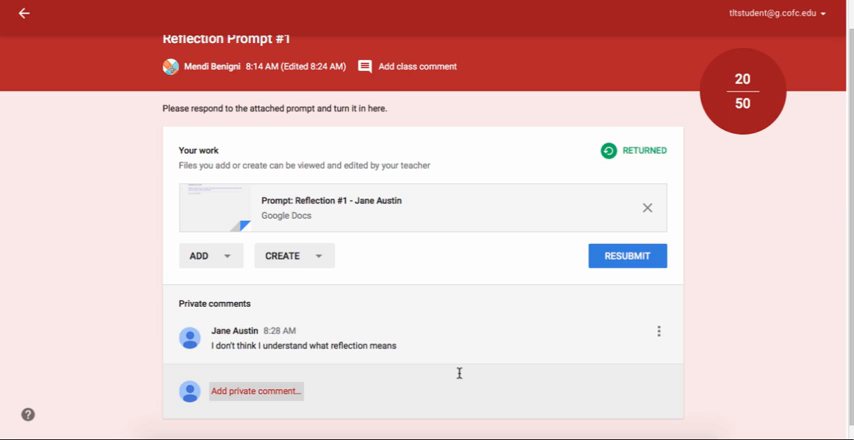